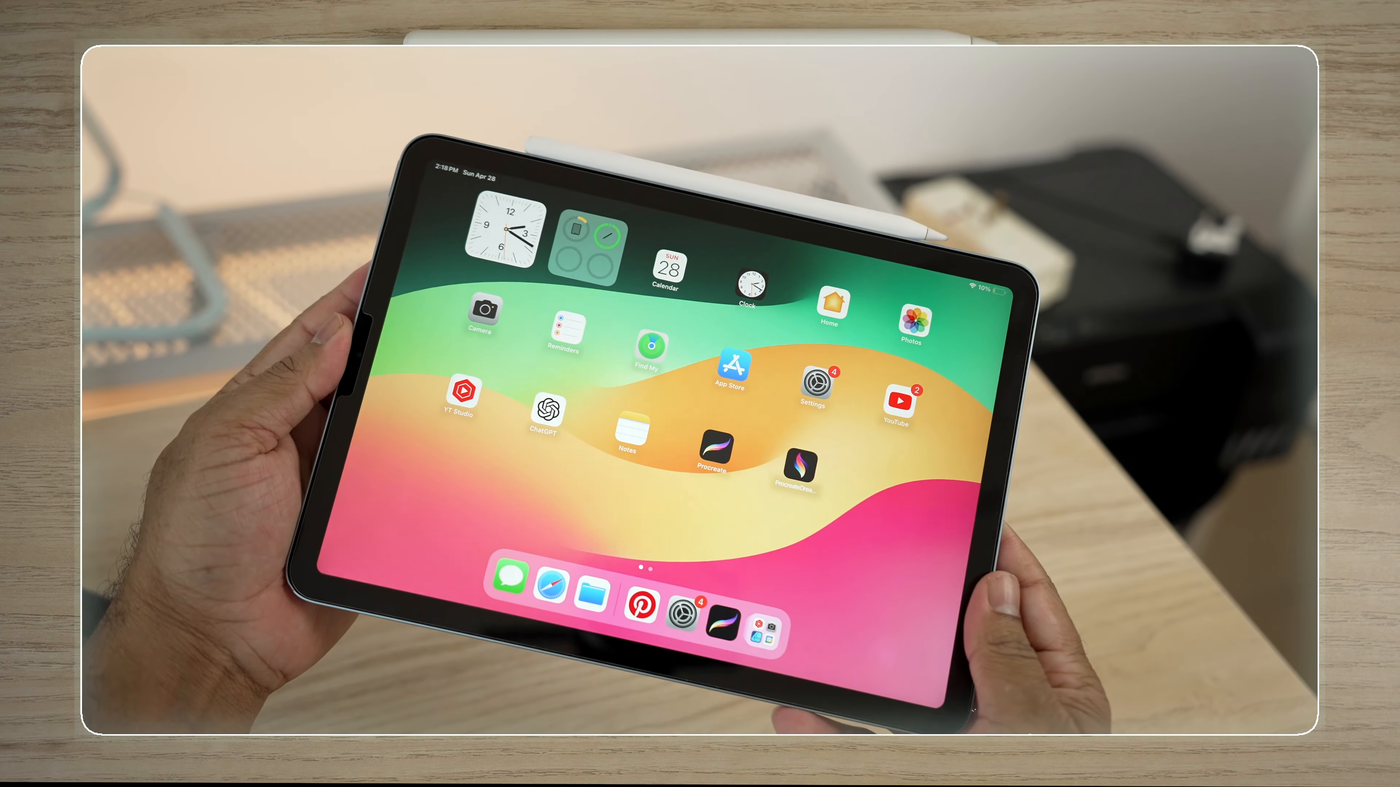
Go from the home screen to the Touch ID & Passcode page in Settings.
left_click(811, 382)
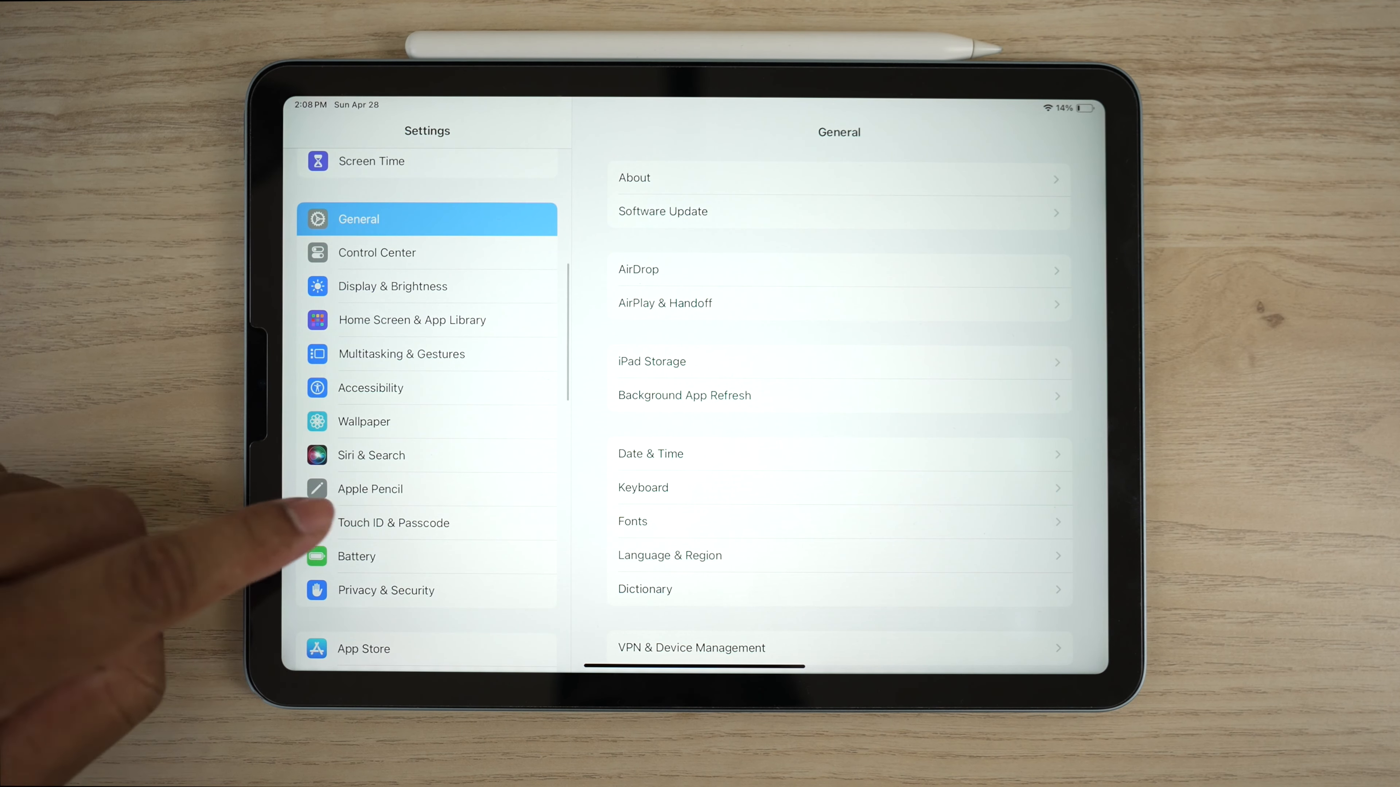
left_click(393, 522)
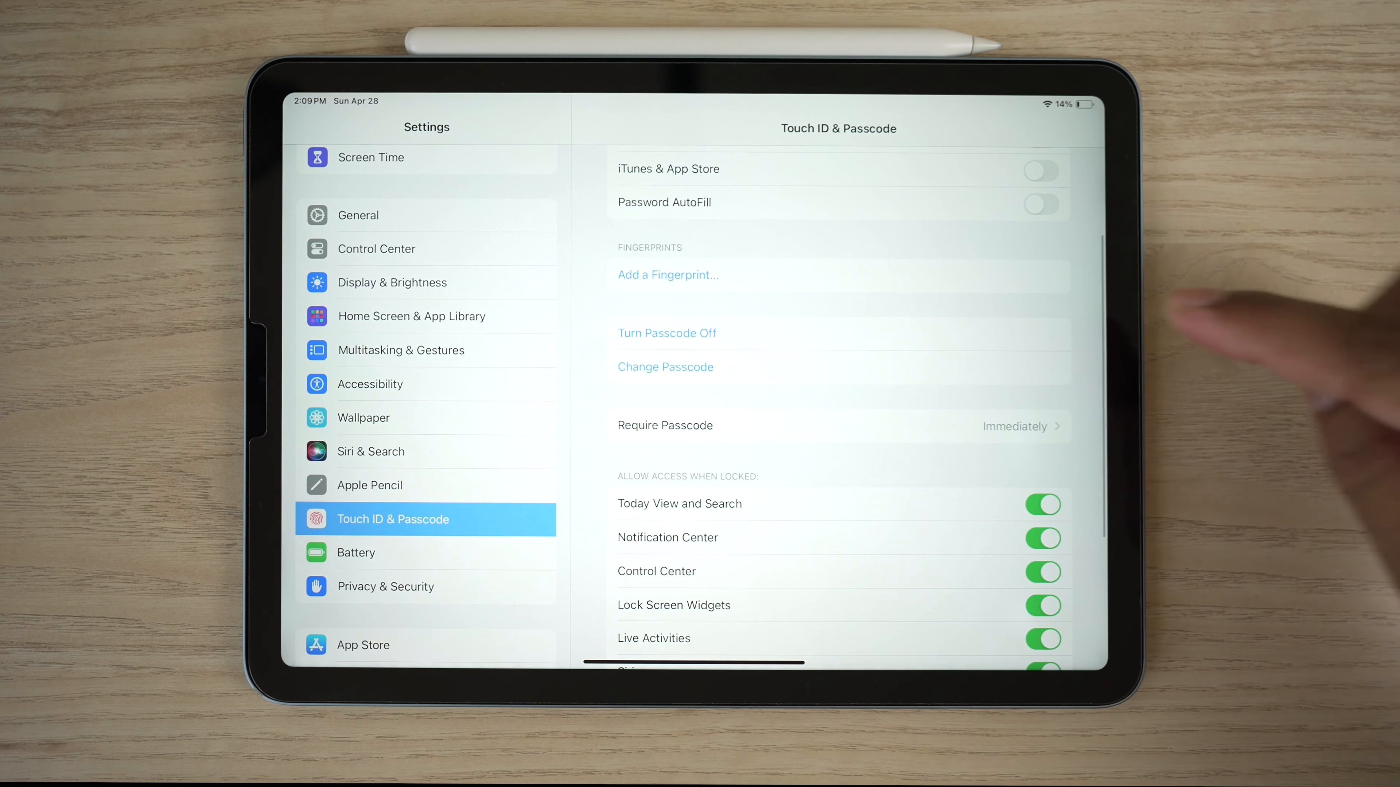
Enroll a first fingerprint through Add a Fingerprint until it is listed as Finger 1.
left_click(668, 274)
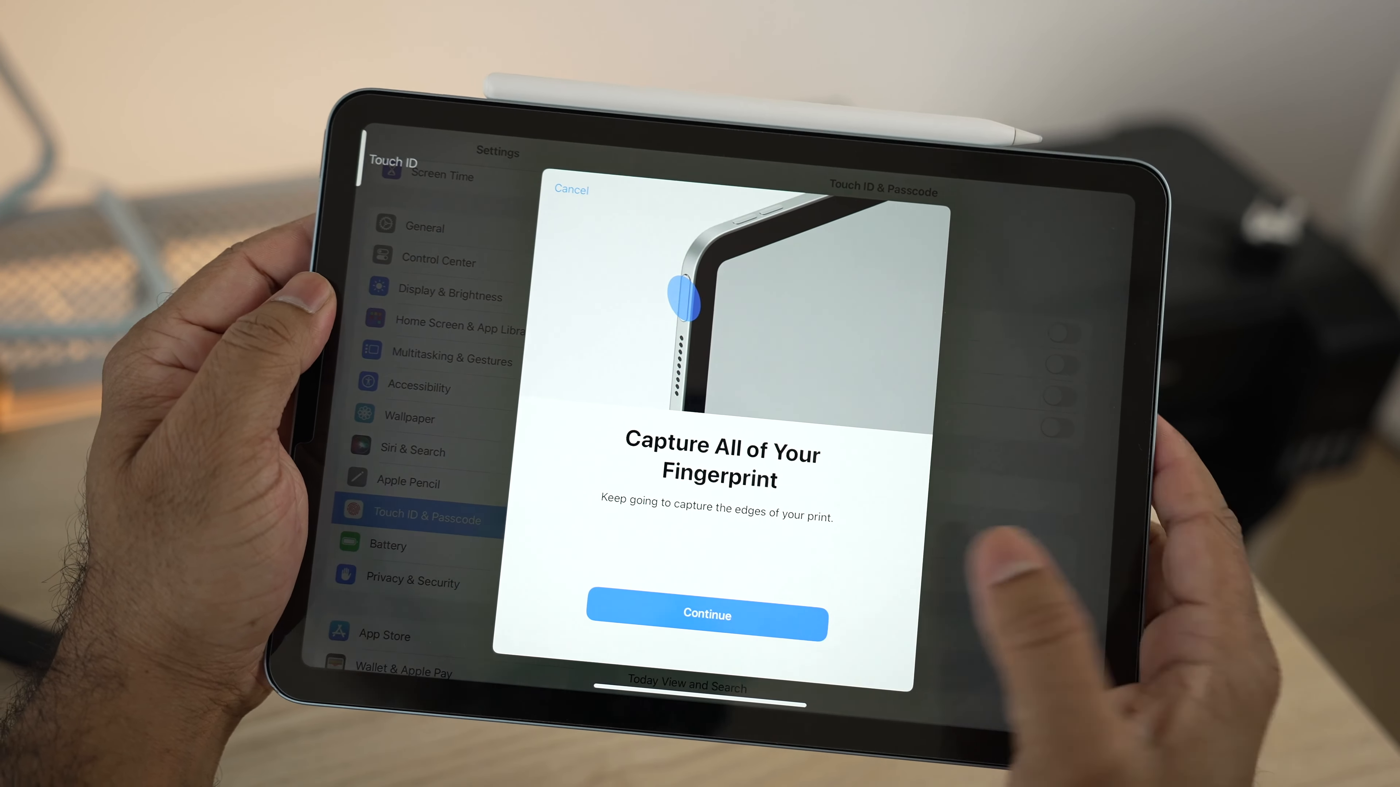
left_click(705, 615)
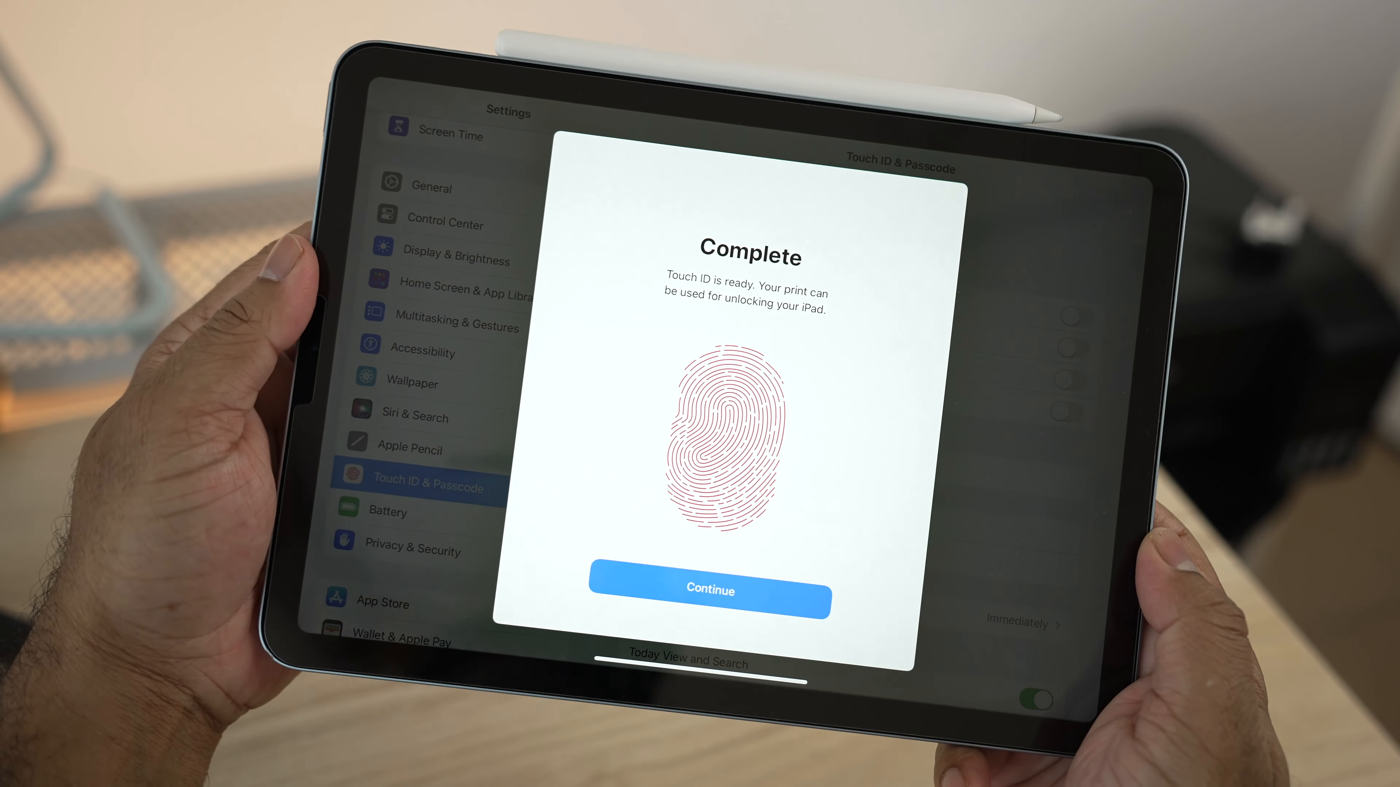
left_click(708, 590)
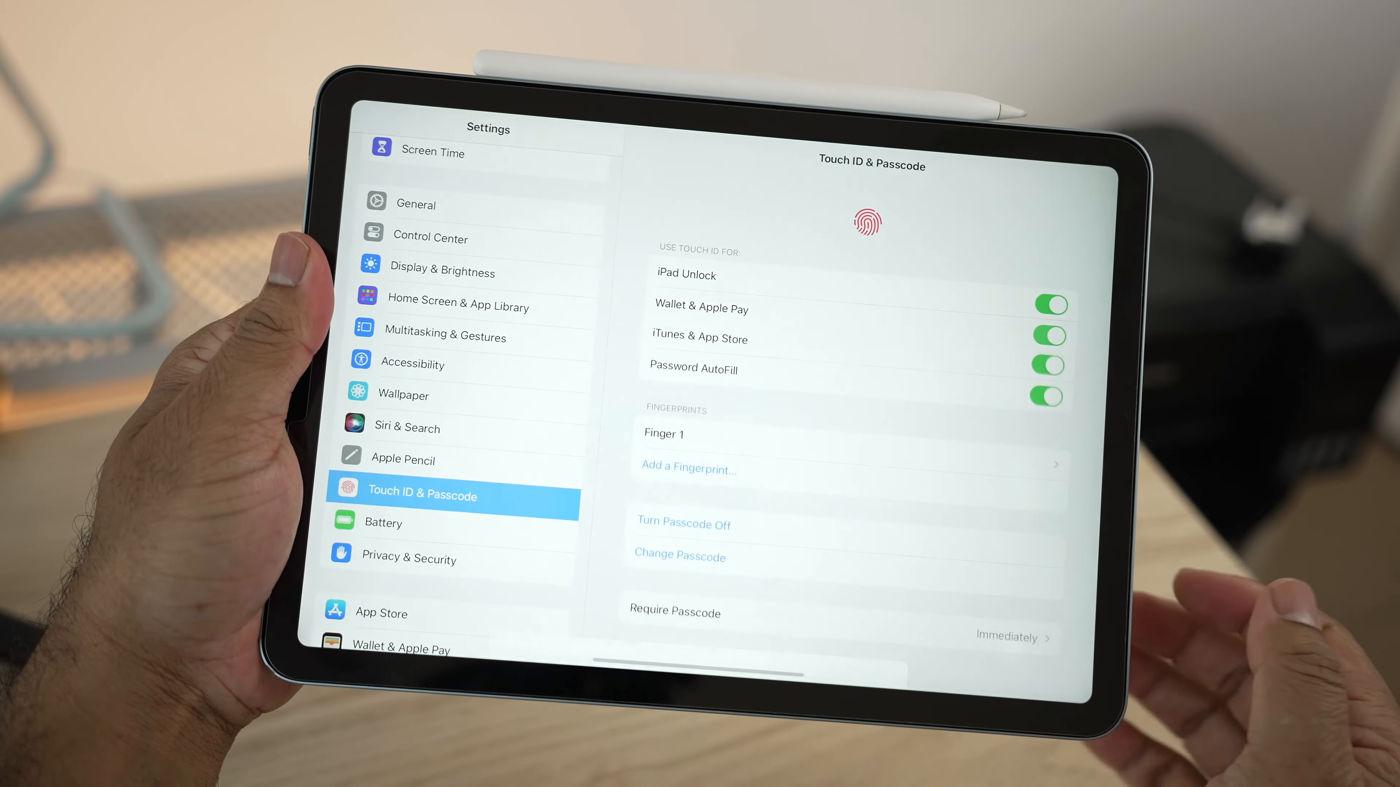
Rename Finger 1 to Sha Index and return to the fingerprints list.
left_click(665, 434)
type("Sh")
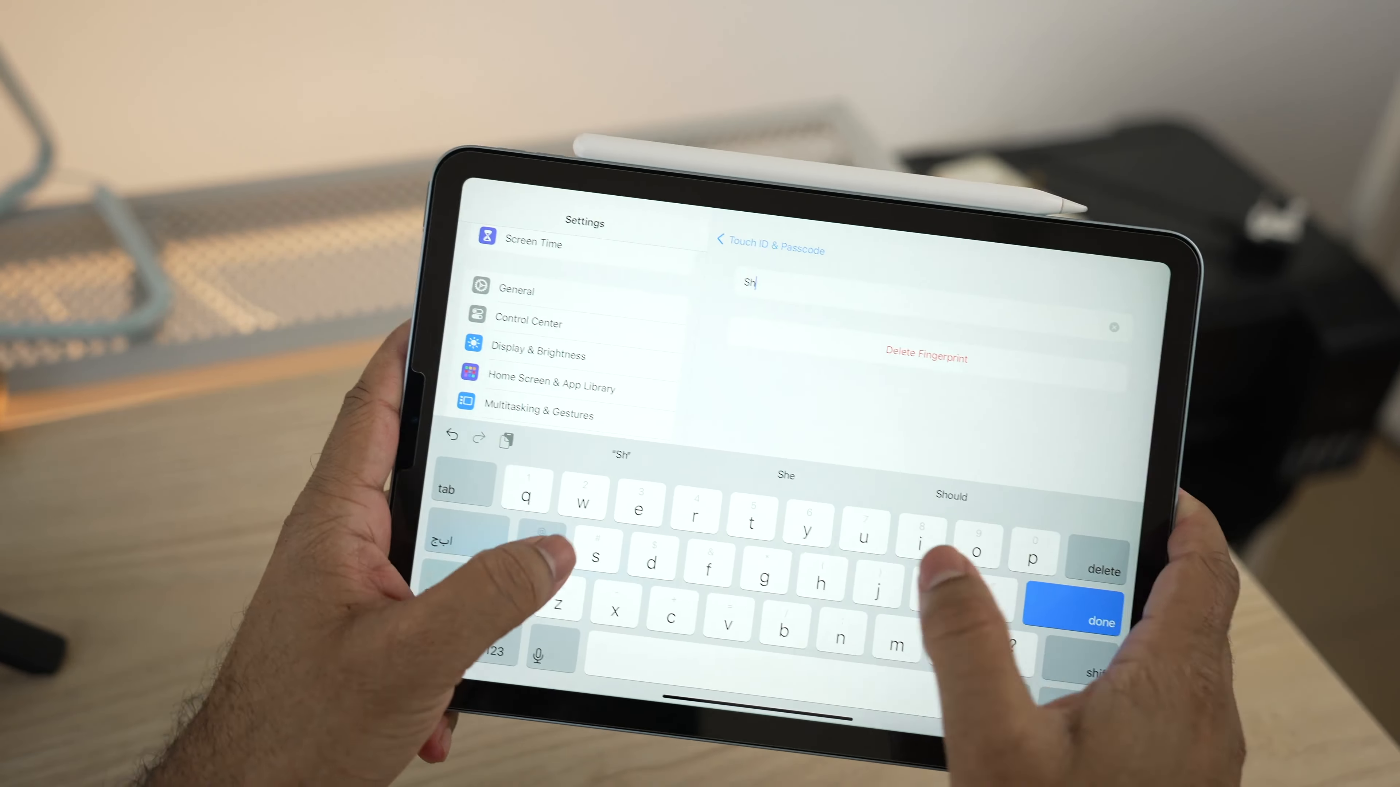
type("a")
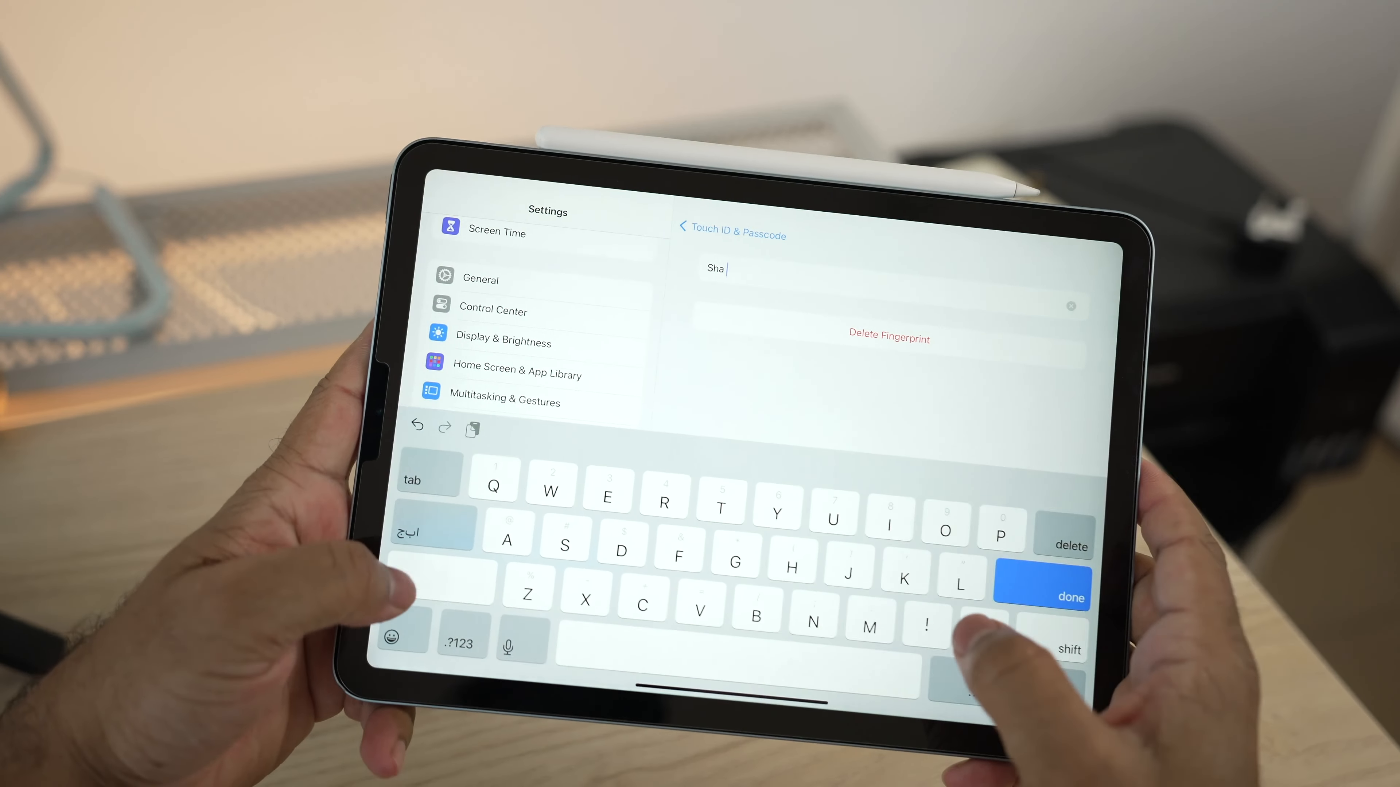
left_click(1043, 593)
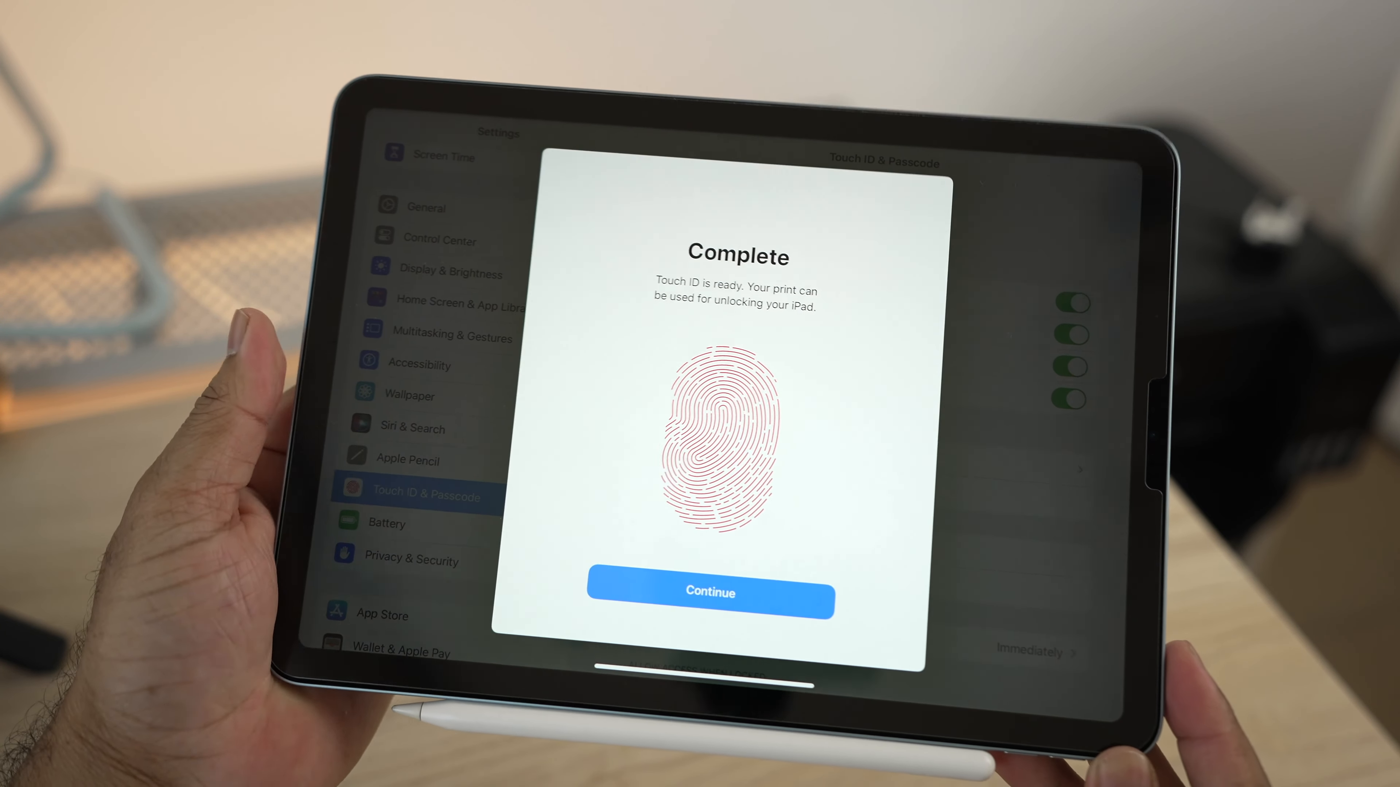
Complete the second fingerprint enrollment and select Finger 2 for renaming.
left_click(709, 592)
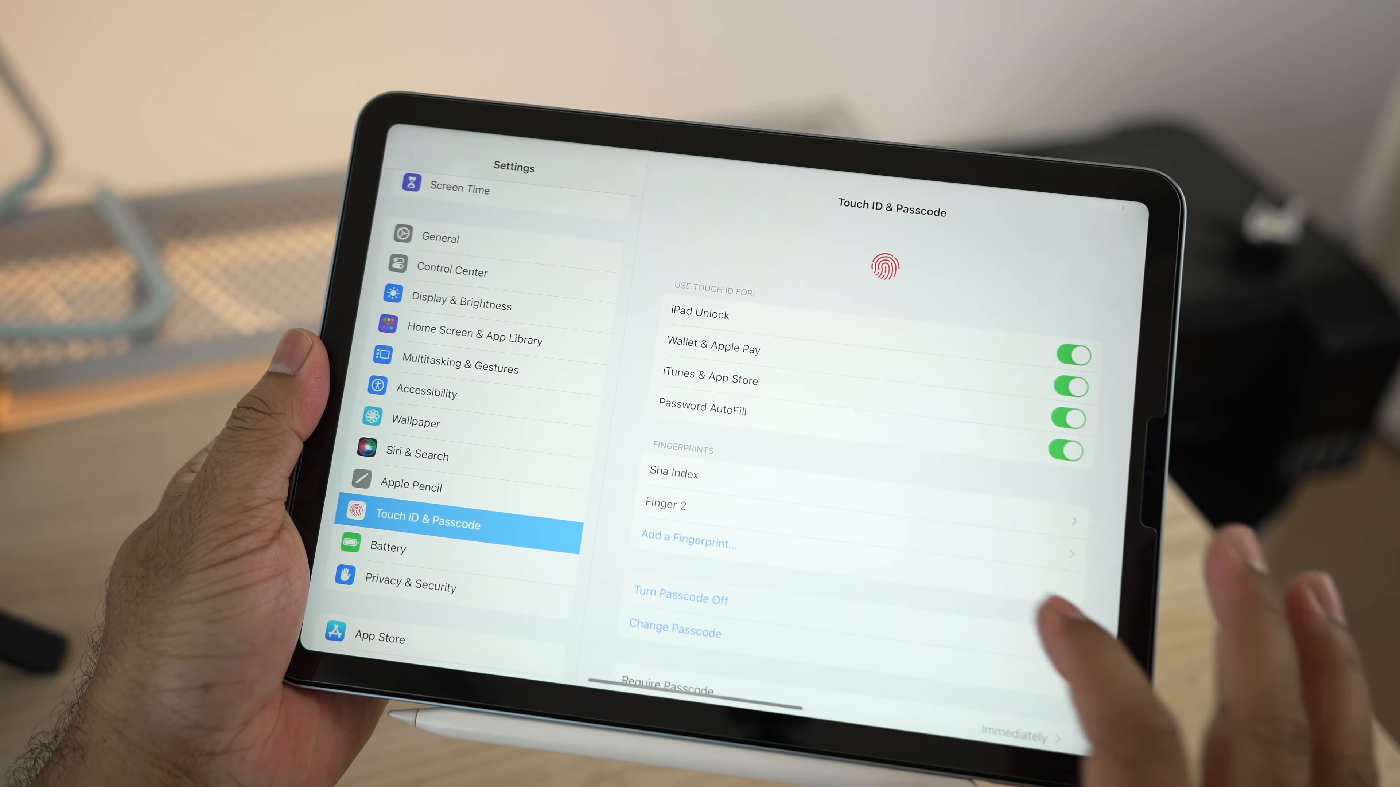
left_click(665, 503)
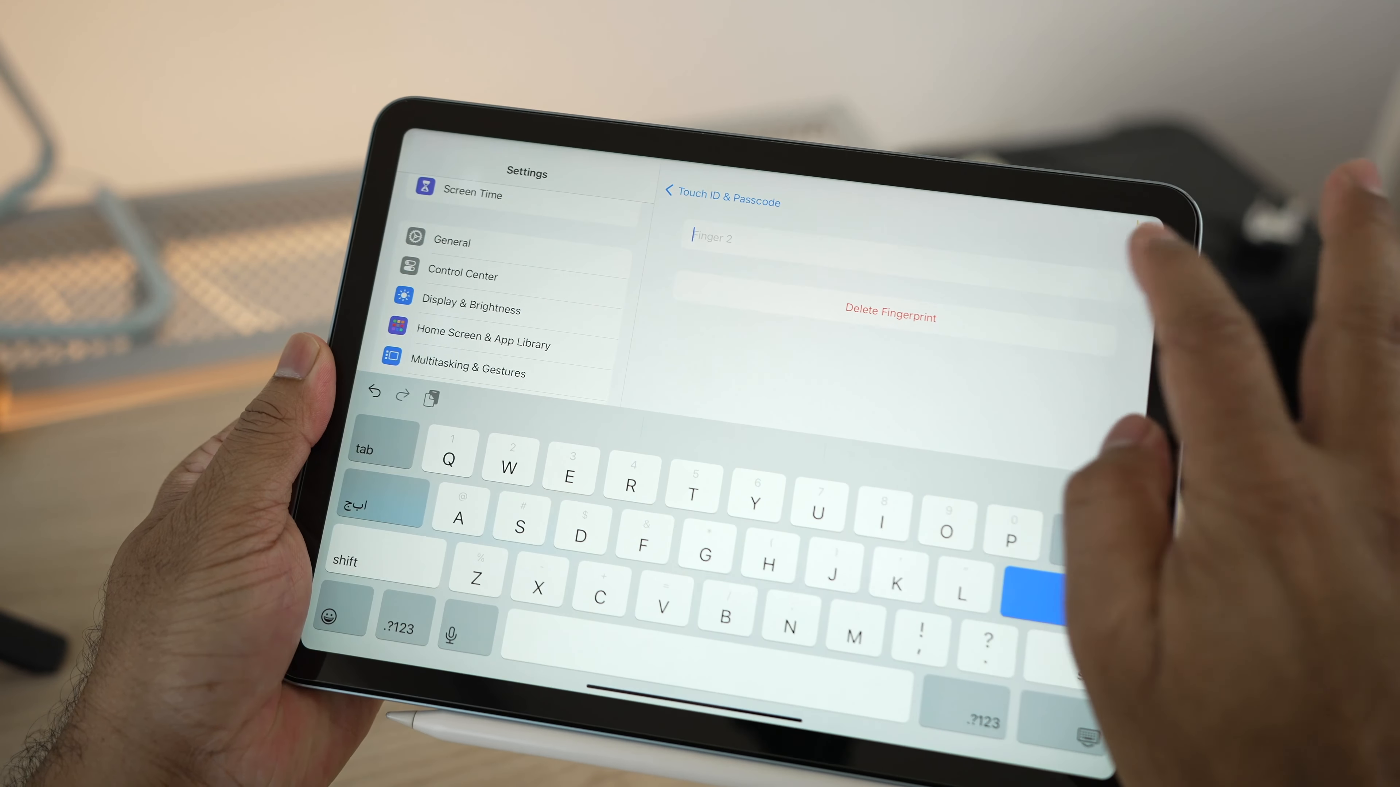